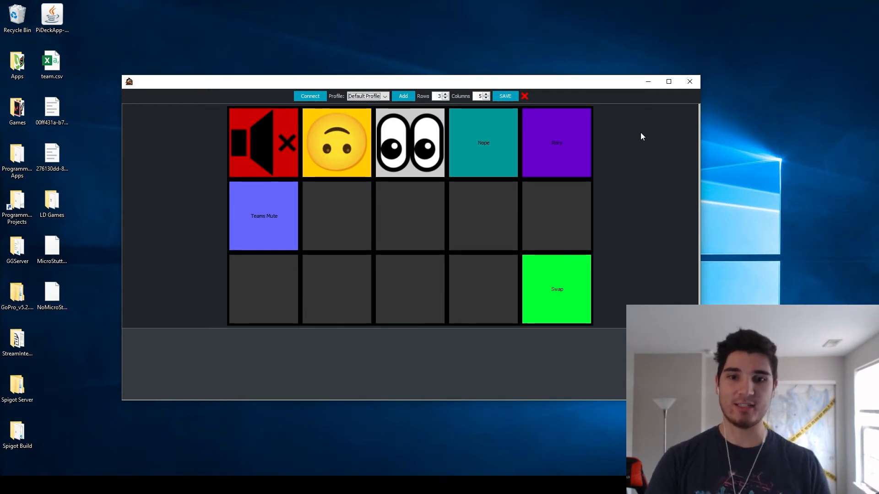
pyautogui.moveTo(439, 200)
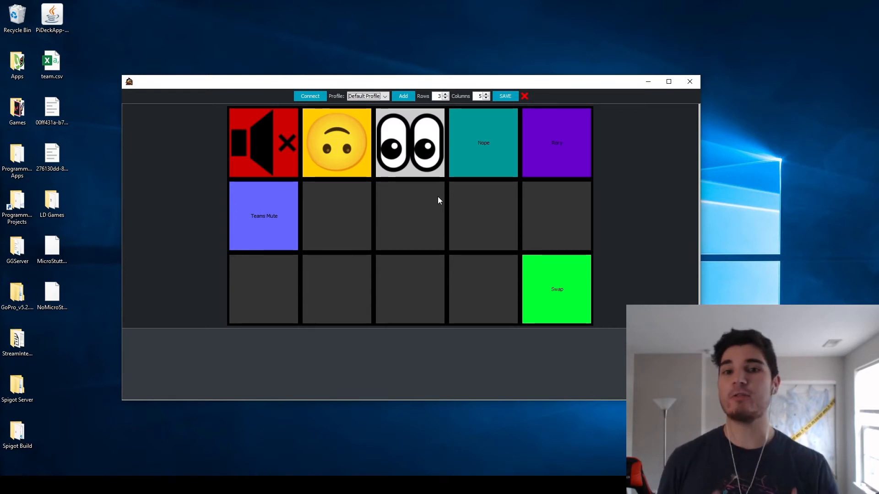
# - Add then remove a fourth button row, and bring the blank VS Code editor in front
pyautogui.click(445, 95)
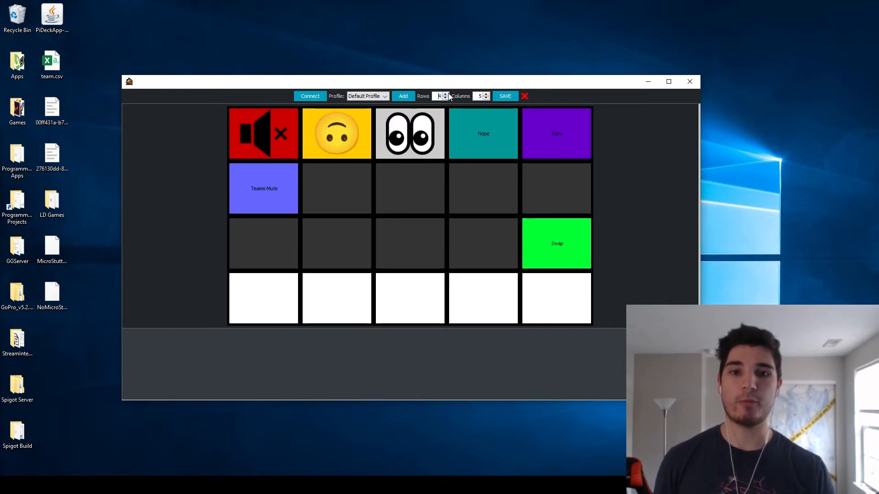
pyautogui.click(444, 98)
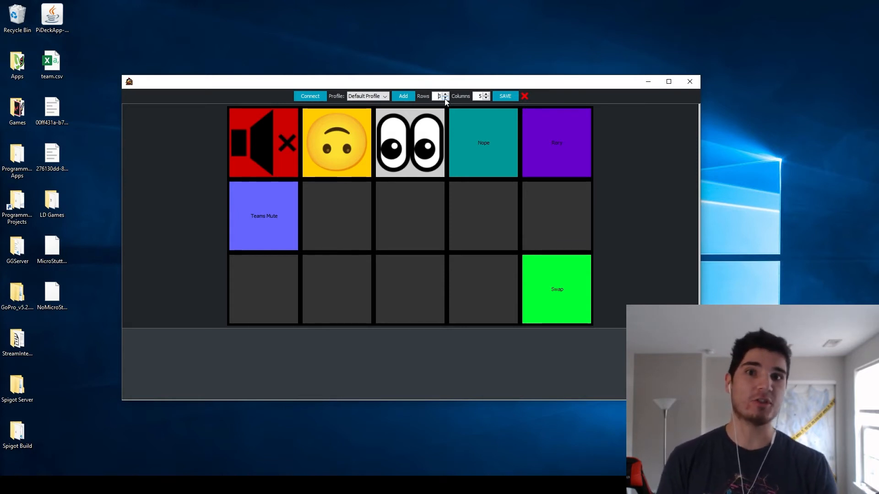
pyautogui.click(444, 93)
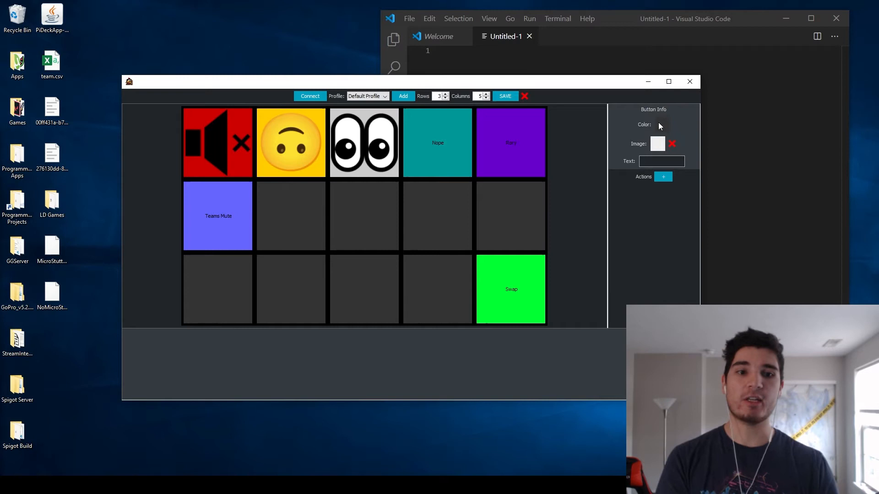
pyautogui.moveTo(644, 150)
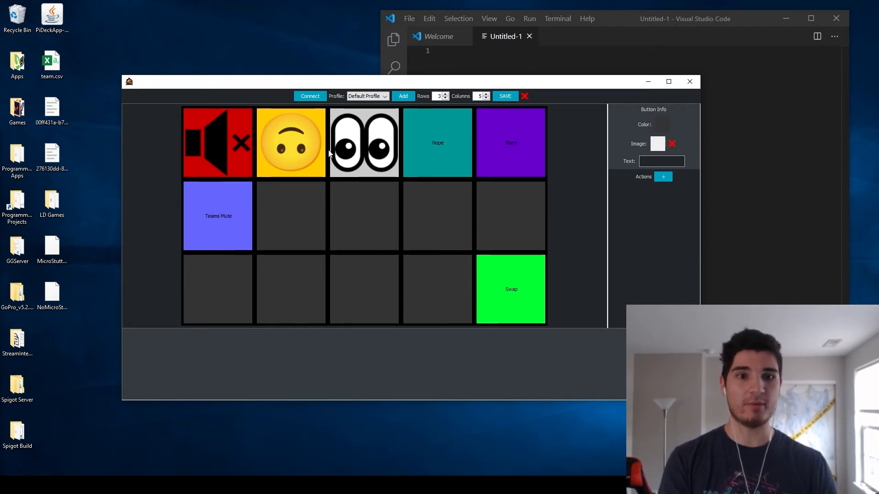
pyautogui.moveTo(503, 296)
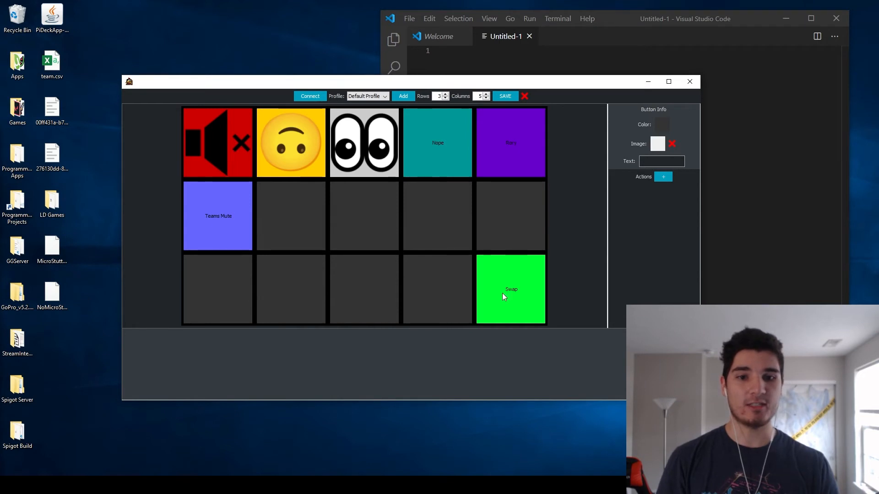
pyautogui.click(663, 177)
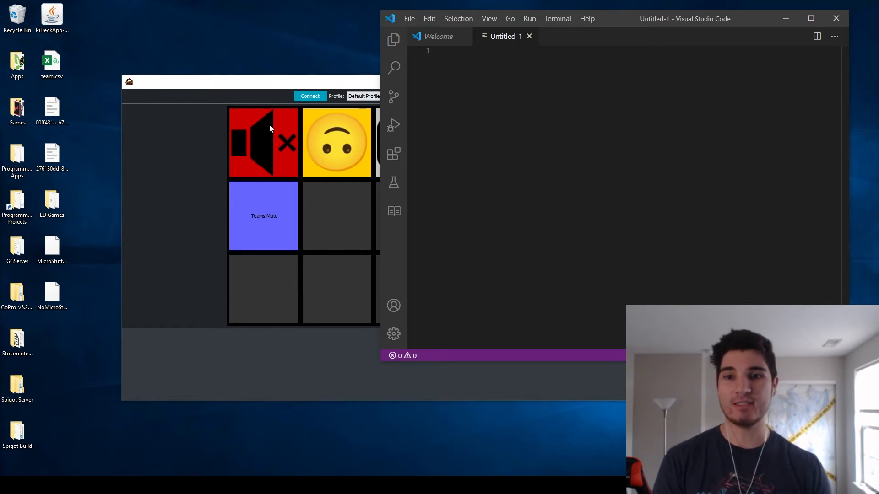
pyautogui.moveTo(268, 214)
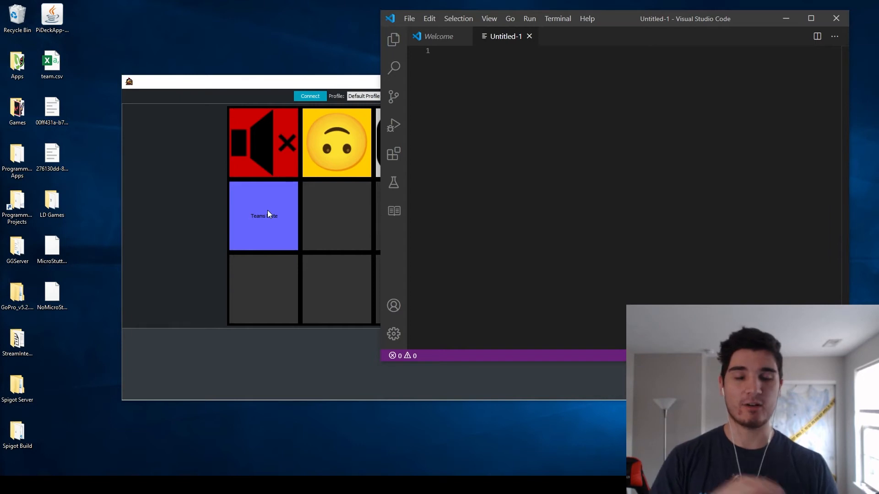
pyautogui.moveTo(337, 152)
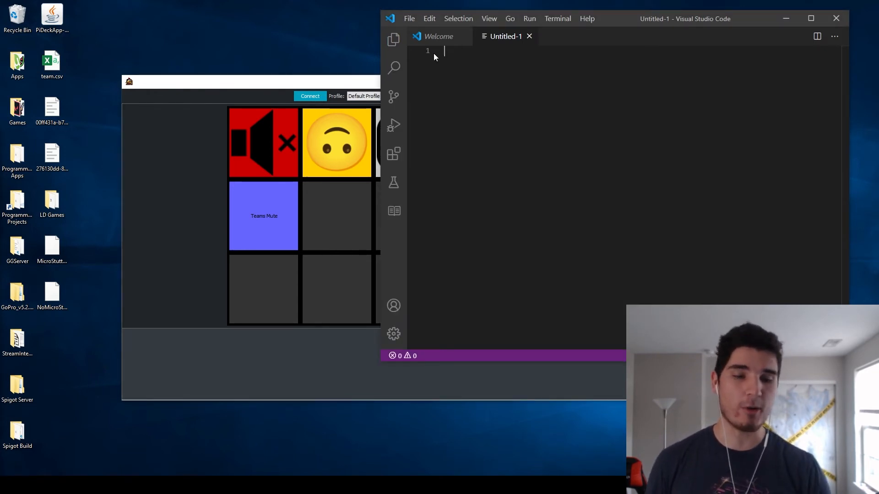
# - Enter the upside-down-face and eyes emojis plus 'Rory is awsome!' on Untitled-1's first line
pyautogui.write('🙃👀')
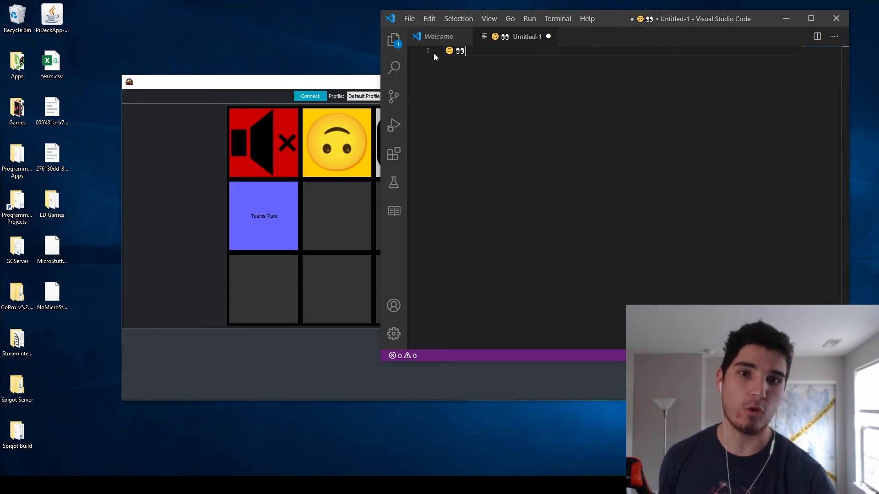
pyautogui.write('Rory is awsome!')
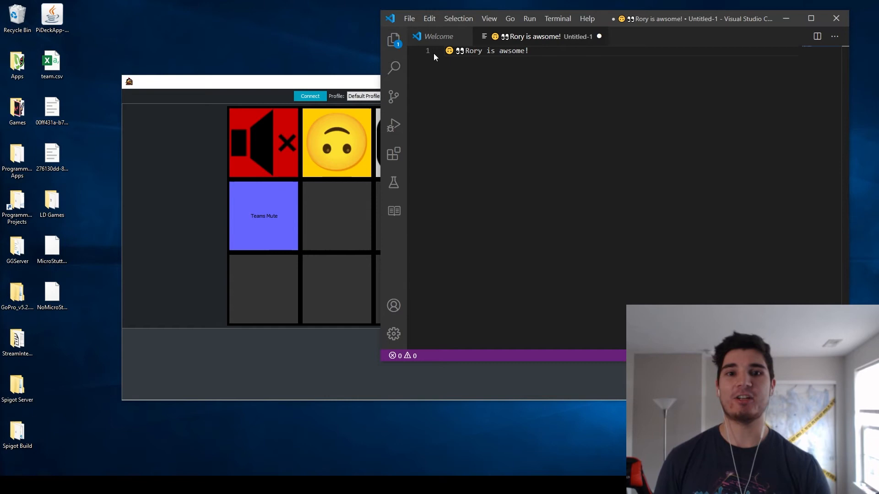